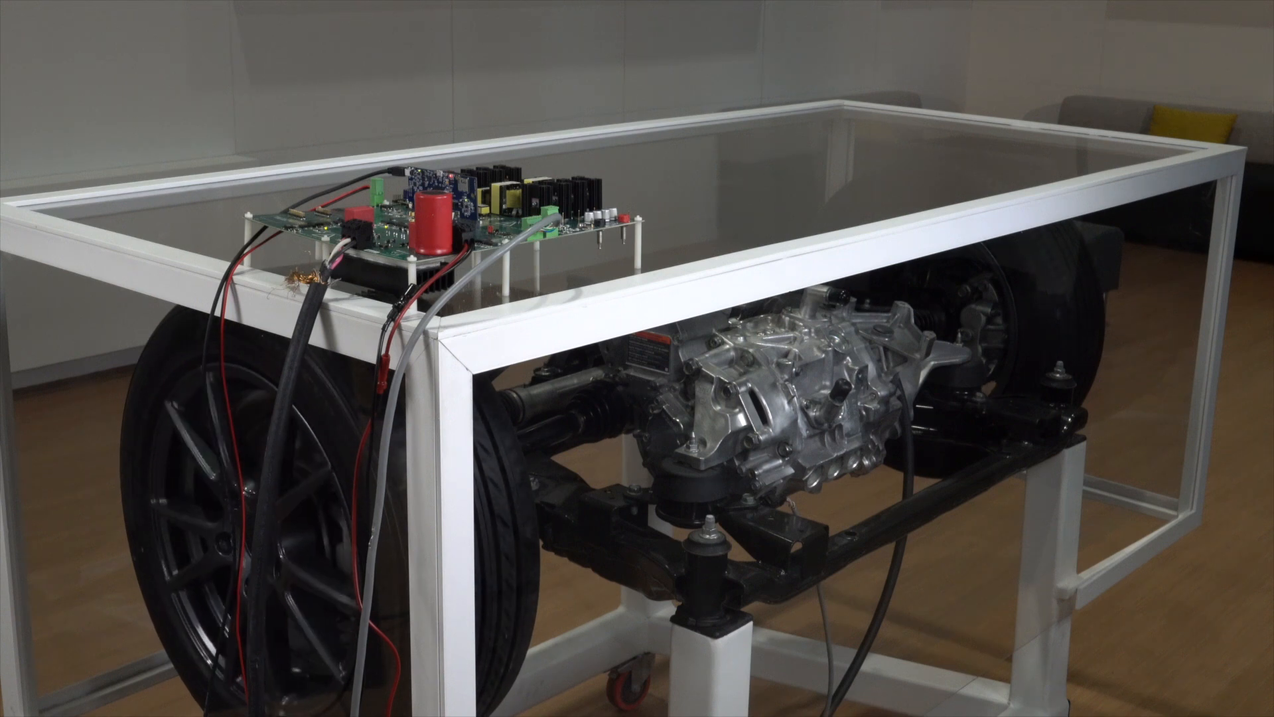
Skip ahead through the traction inverter demo footage to the TMS320F2837xD block diagram slide.
key(Right)
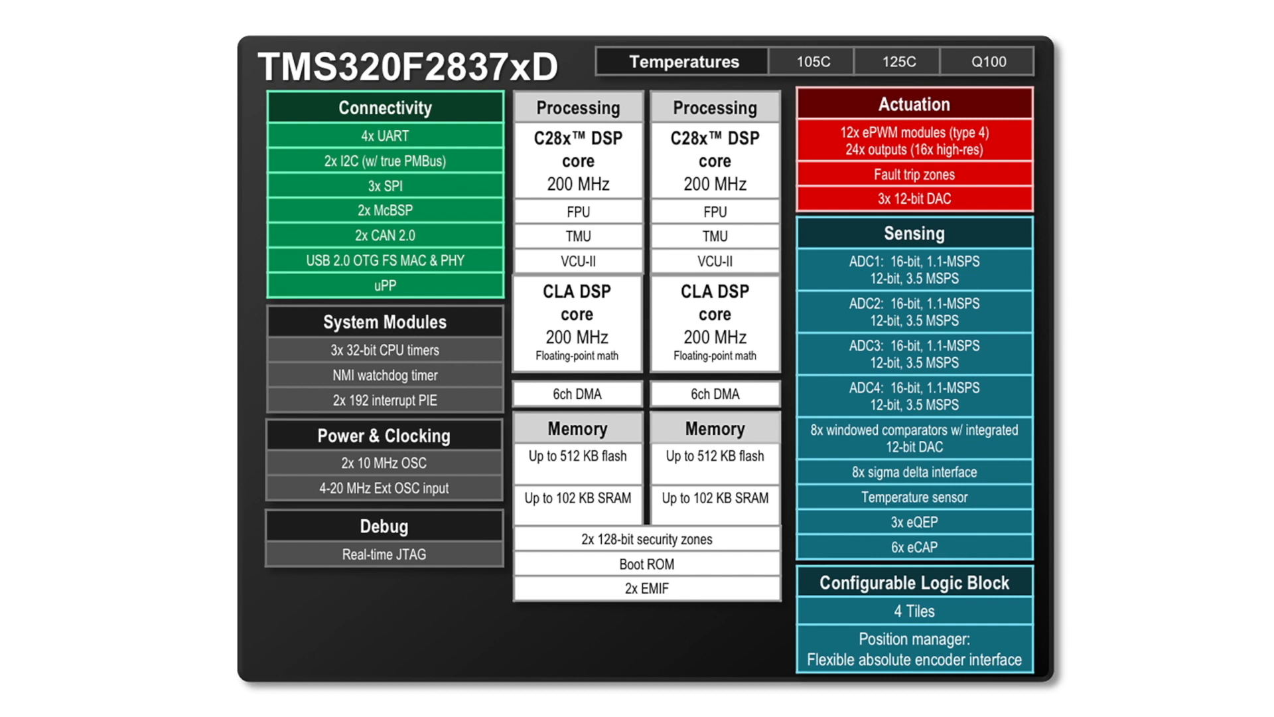
Skip forward to the MathWorks Embedded Coder C2000 hardware support packages slide.
key(Right)
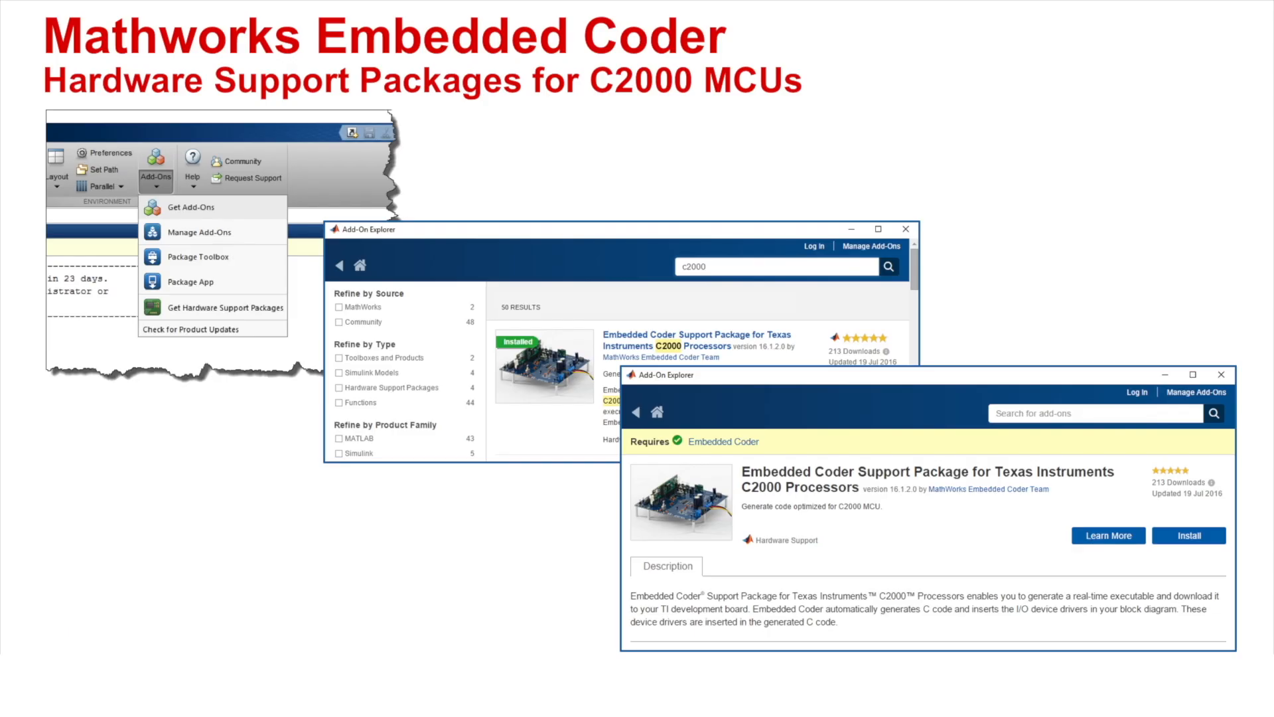